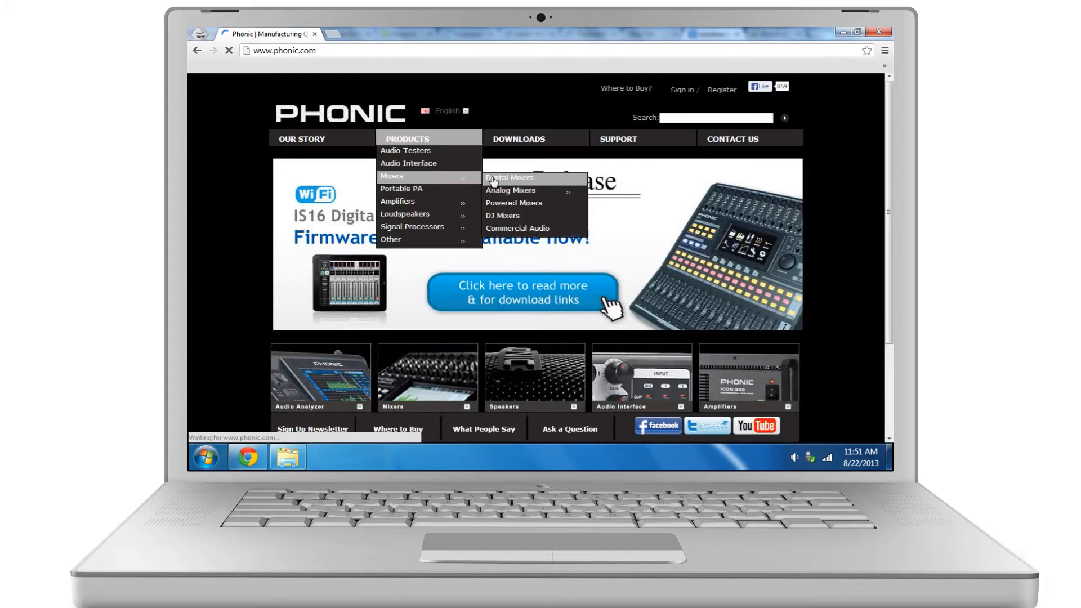
# Step: Go to the Digital Mixers product section to reach the IS16 firmware download
pyautogui.click(509, 176)
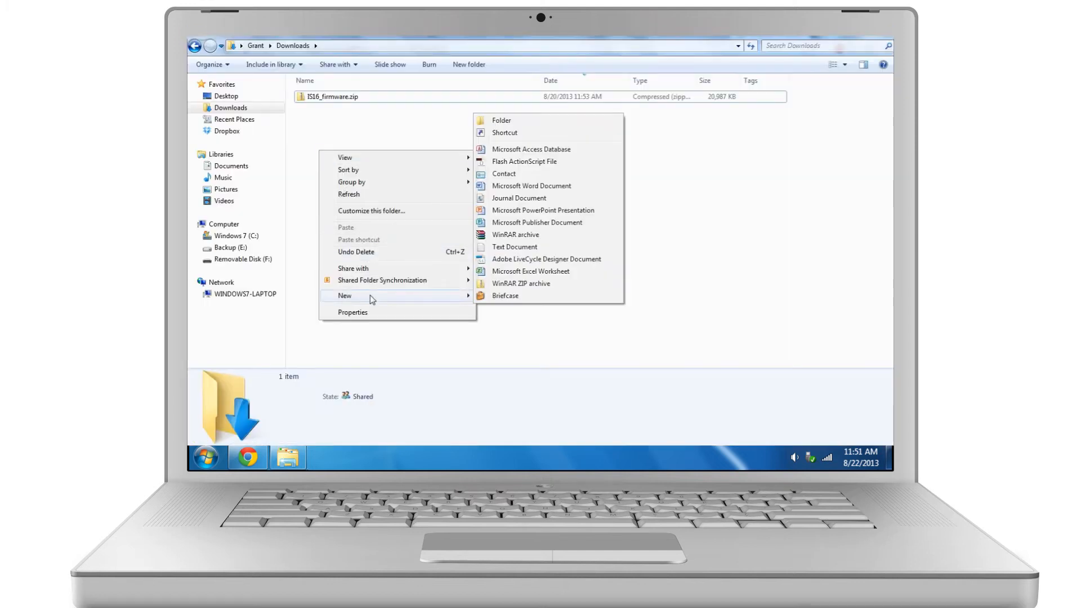
# Step: Create an IS16 folder in Downloads and extract IS16_firmware.zip into it
pyautogui.click(501, 121)
pyautogui.write('IS16')
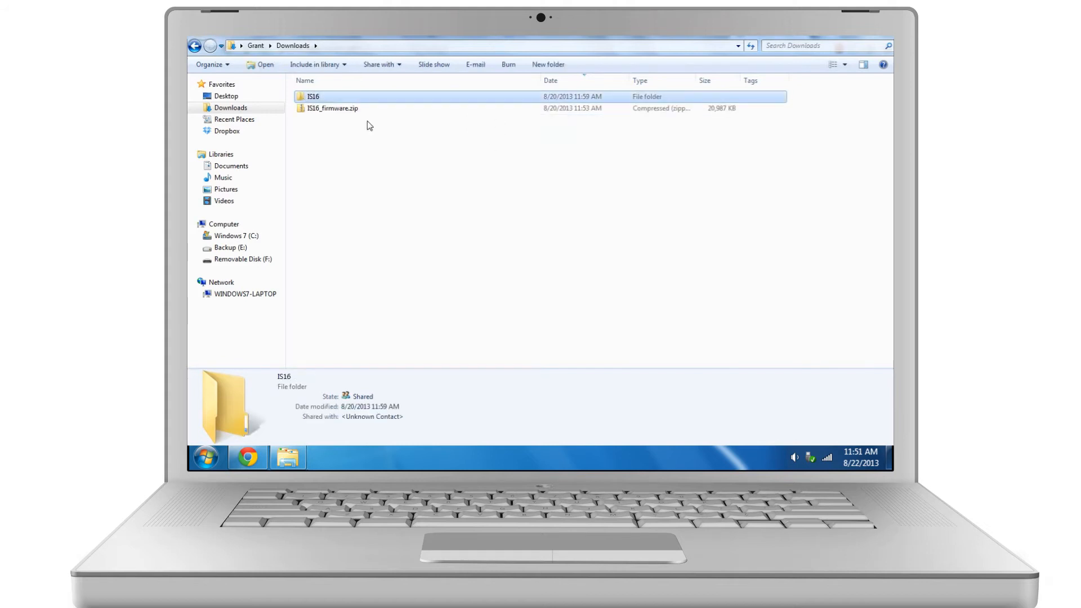
pyautogui.click(332, 108)
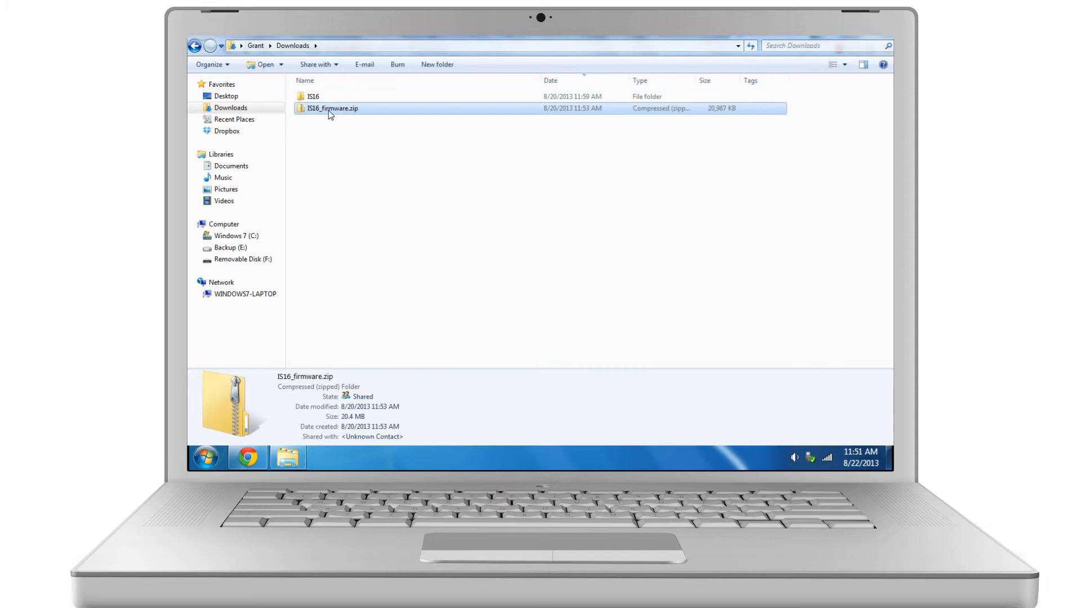
pyautogui.rightClick(331, 102)
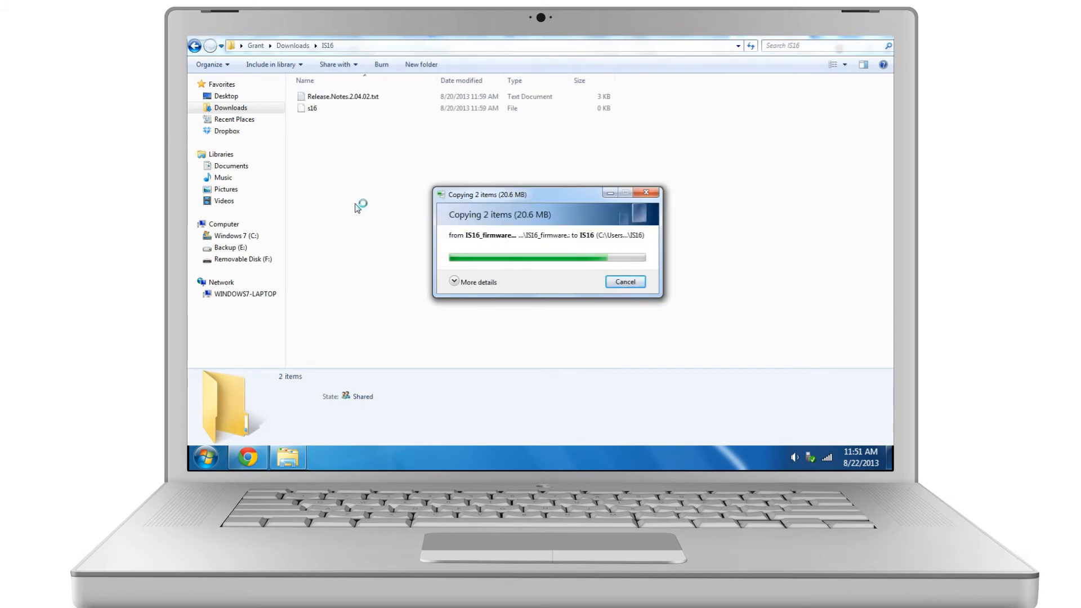
# Step: Format Removable Disk (F:) as FAT32, confirming the erase and completion notices
pyautogui.rightClick(245, 259)
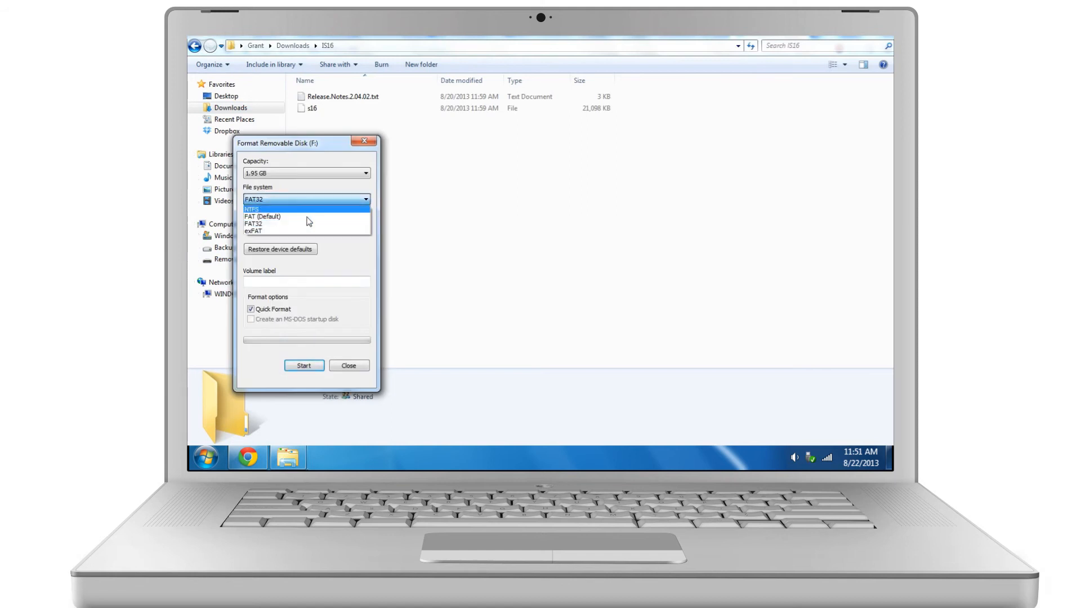
pyautogui.click(303, 365)
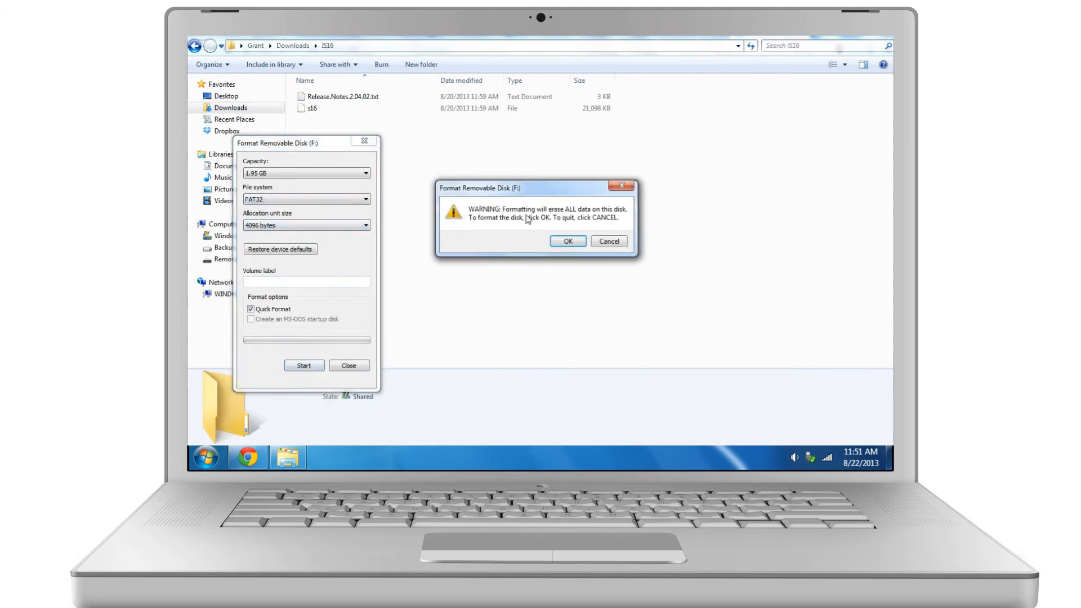
pyautogui.click(567, 241)
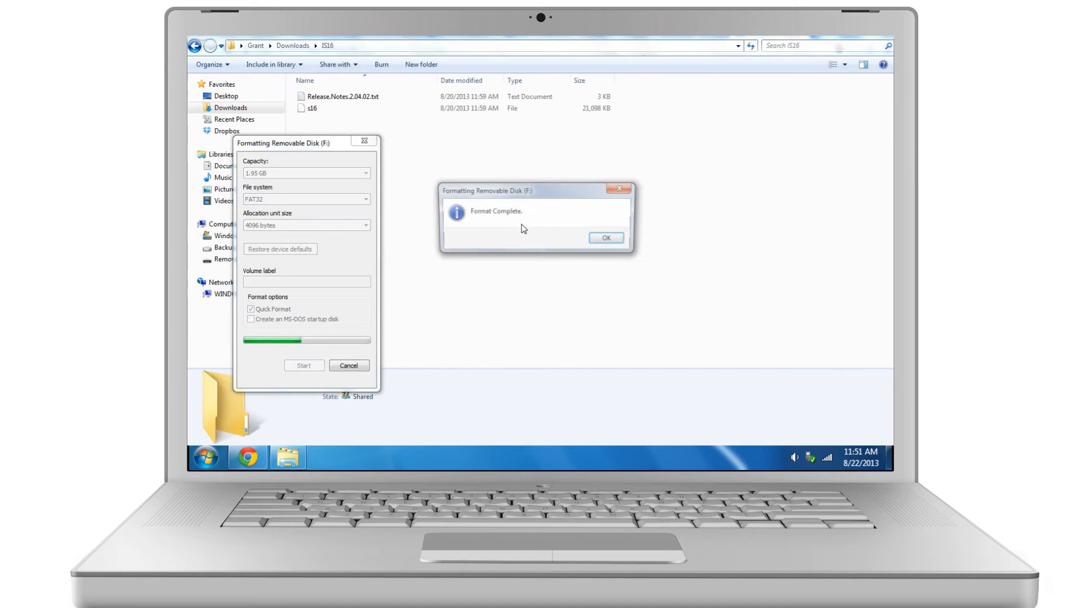
pyautogui.click(605, 237)
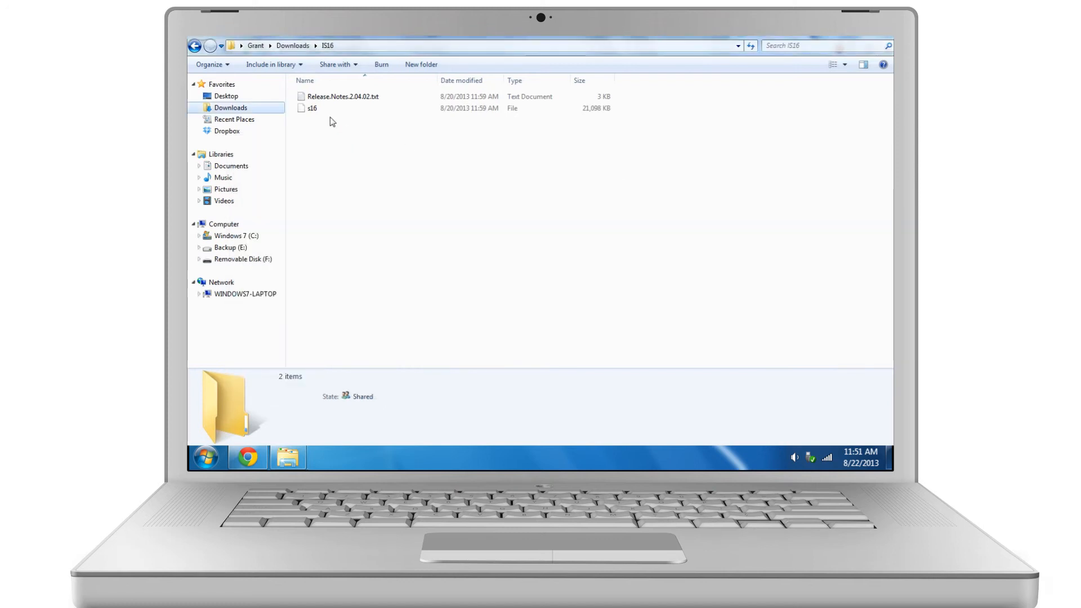
# Step: Copy the extracted s16 firmware file for transfer to the SD card
pyautogui.click(312, 108)
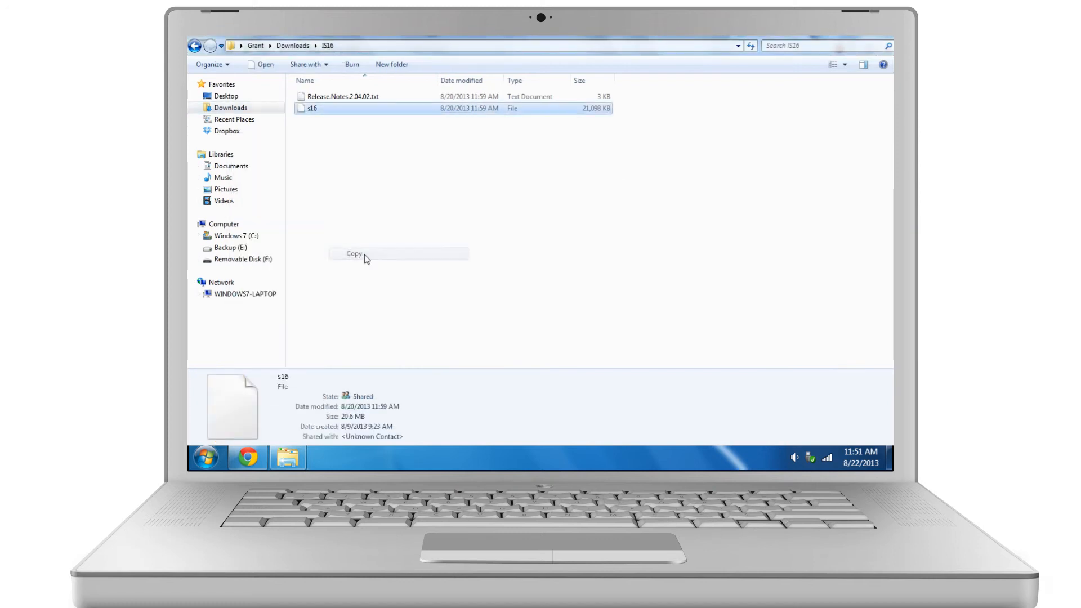